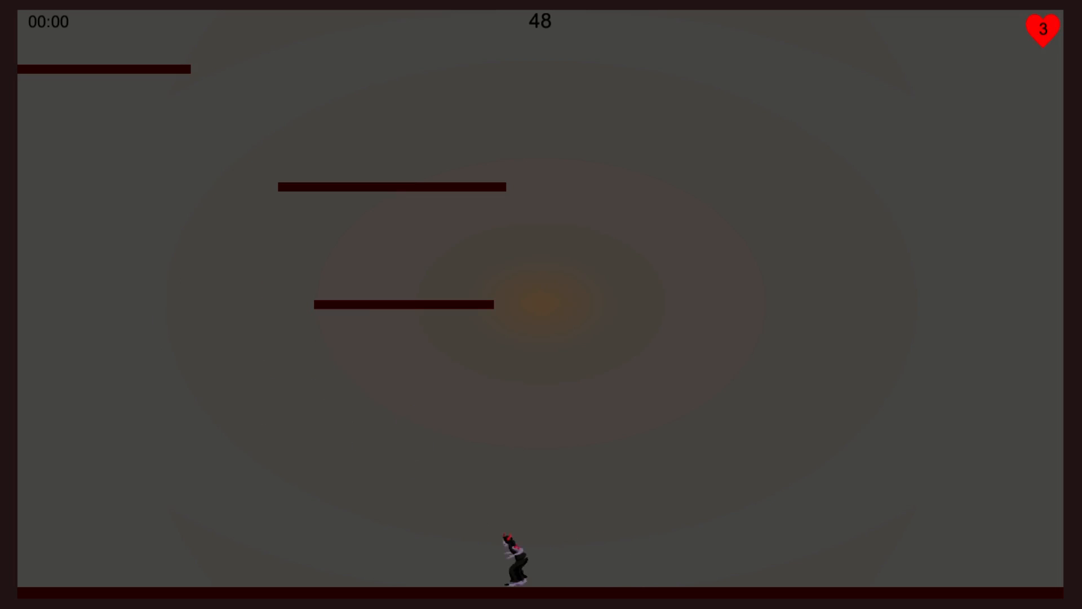
Step: Move the character right then left, climbing until all lives are lost at 509 points
{"action": "key", "text": "Right"}
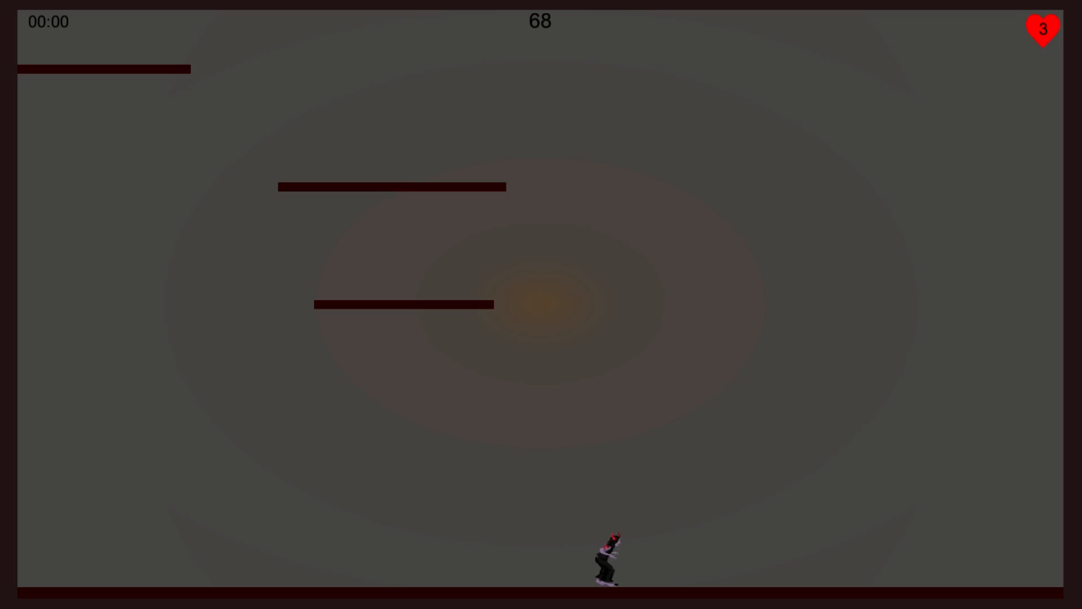
{"action": "key", "text": "ArrowLeft"}
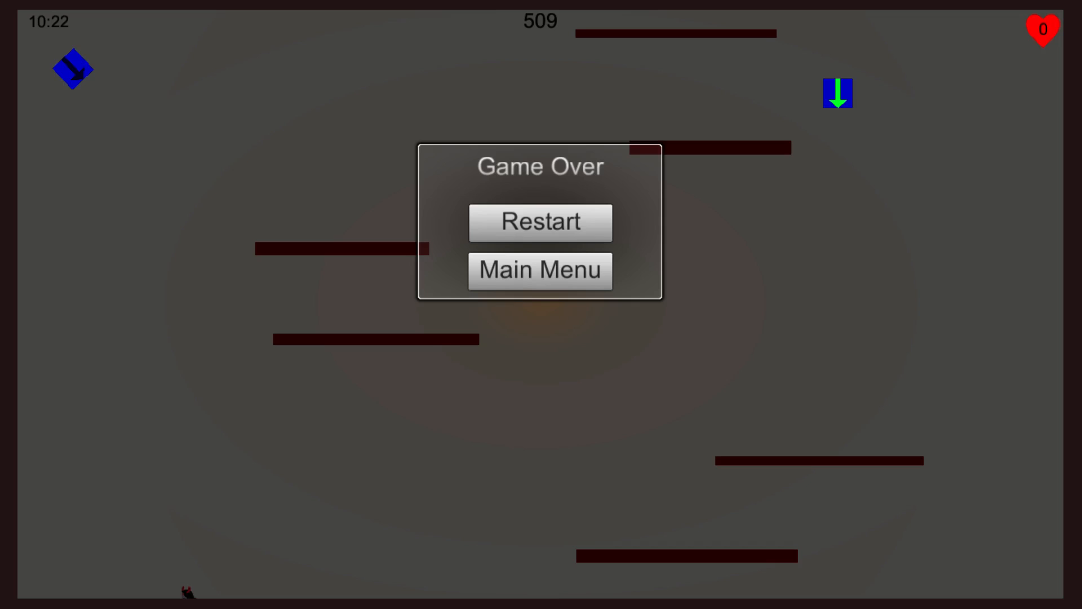
Step: Restart from the Game Over panel and play a run ending at 1008 points
{"action": "left_click", "coordinate": [540, 222]}
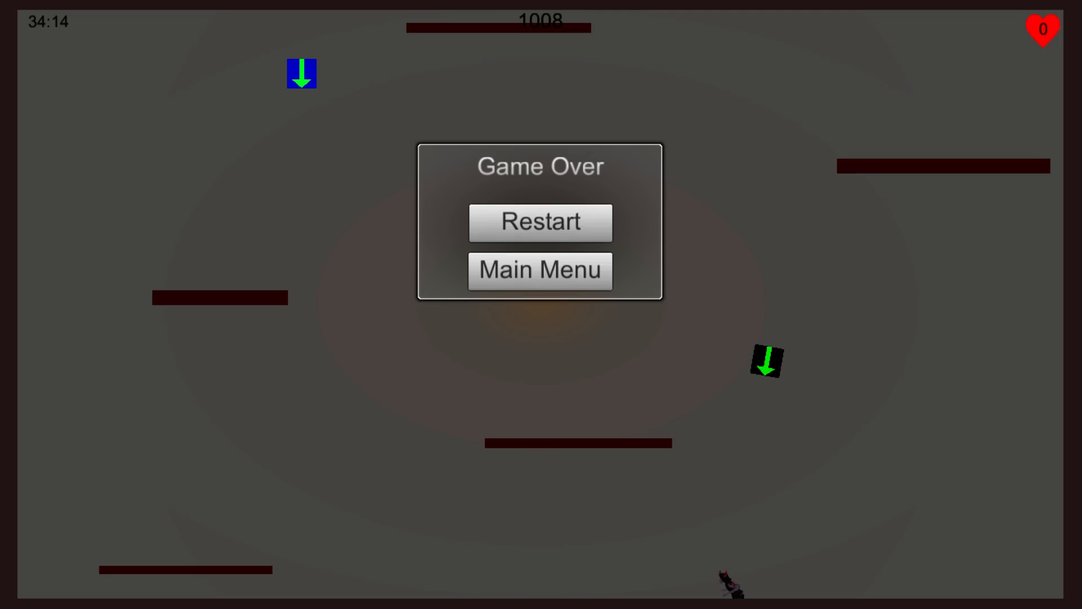
Step: Restart from the Game Over panel and play a run ending at 1301 points
{"action": "left_click", "coordinate": [540, 222]}
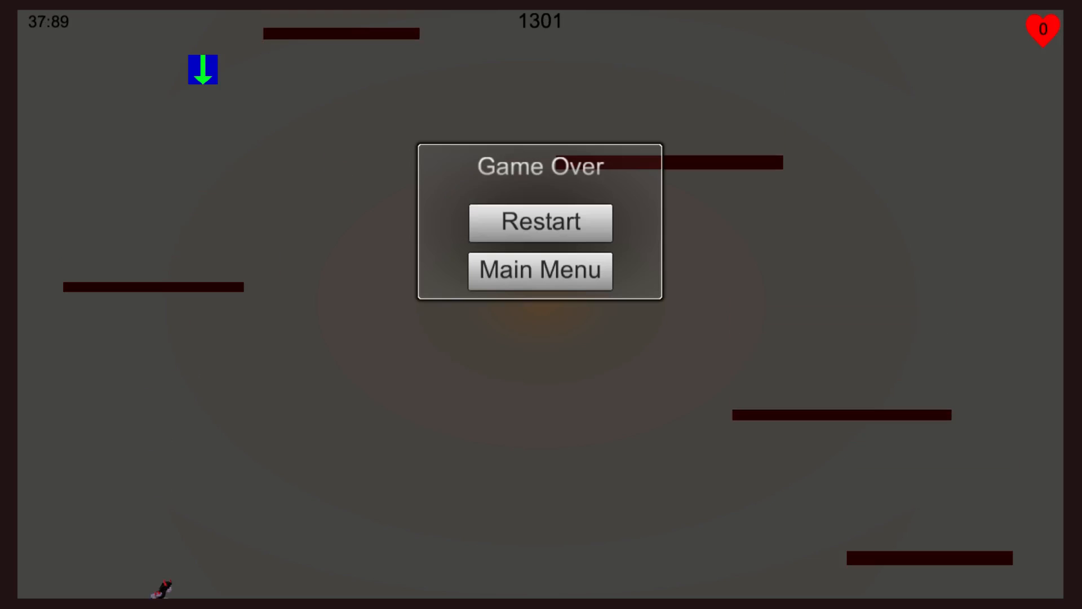
Step: Restart from the Game Over panel and play a short run ending at 275 points
{"action": "left_click", "coordinate": [540, 222]}
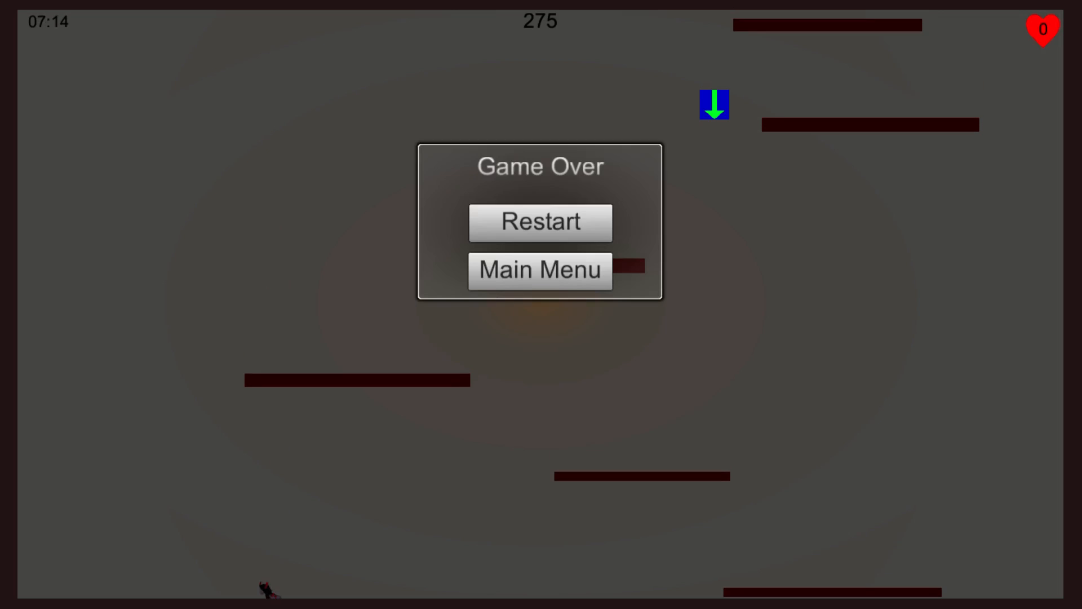
Step: Restart from the Game Over panel and play a run ending at 767 points
{"action": "left_click", "coordinate": [540, 222]}
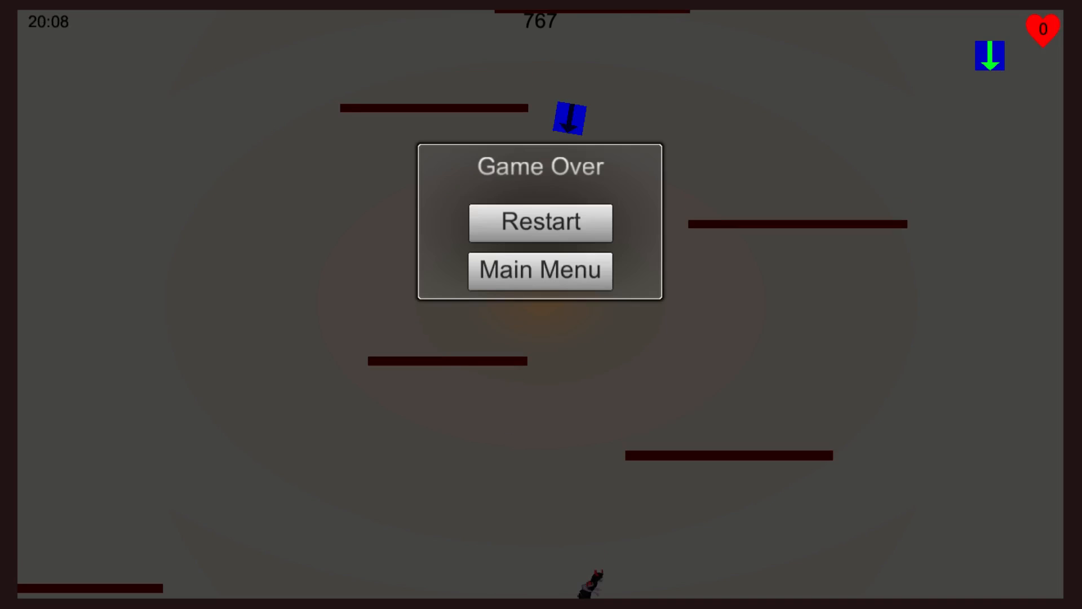
Step: Restart a run, resume it from the Game Paused panel, and play to Game Over at 807 points
{"action": "left_click", "coordinate": [540, 222]}
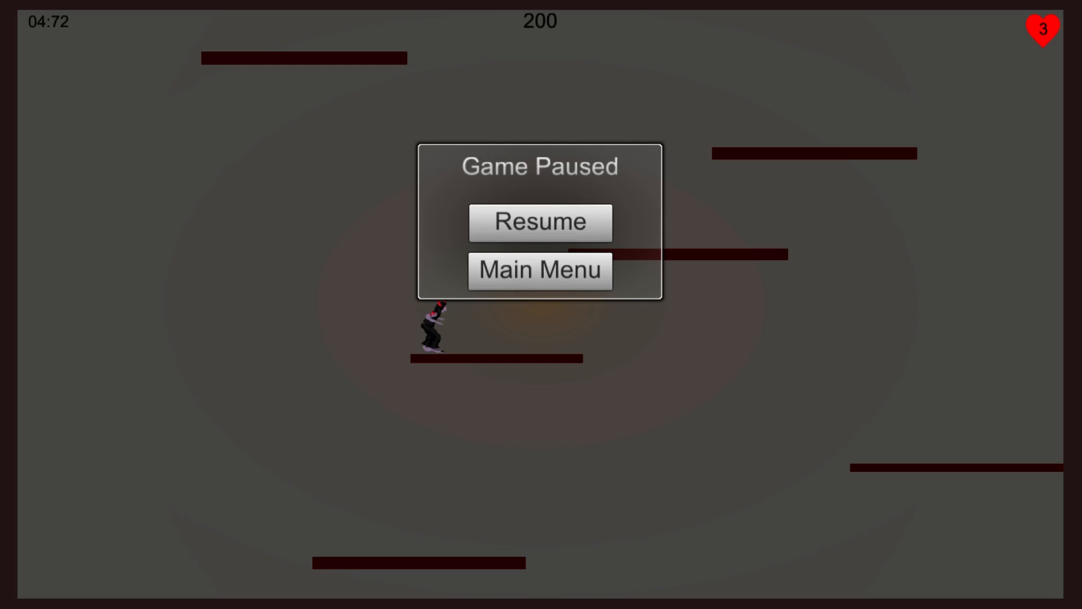
{"action": "left_click", "coordinate": [540, 222]}
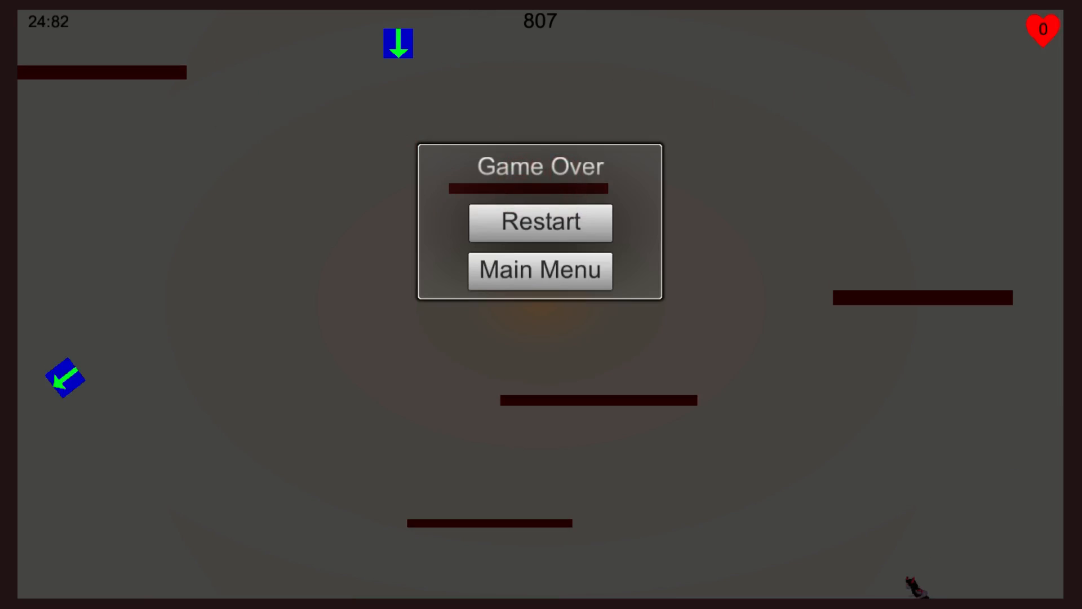
Step: Restart a run, reach 1786 points with three lives, then pause with Escape
{"action": "left_click", "coordinate": [540, 222]}
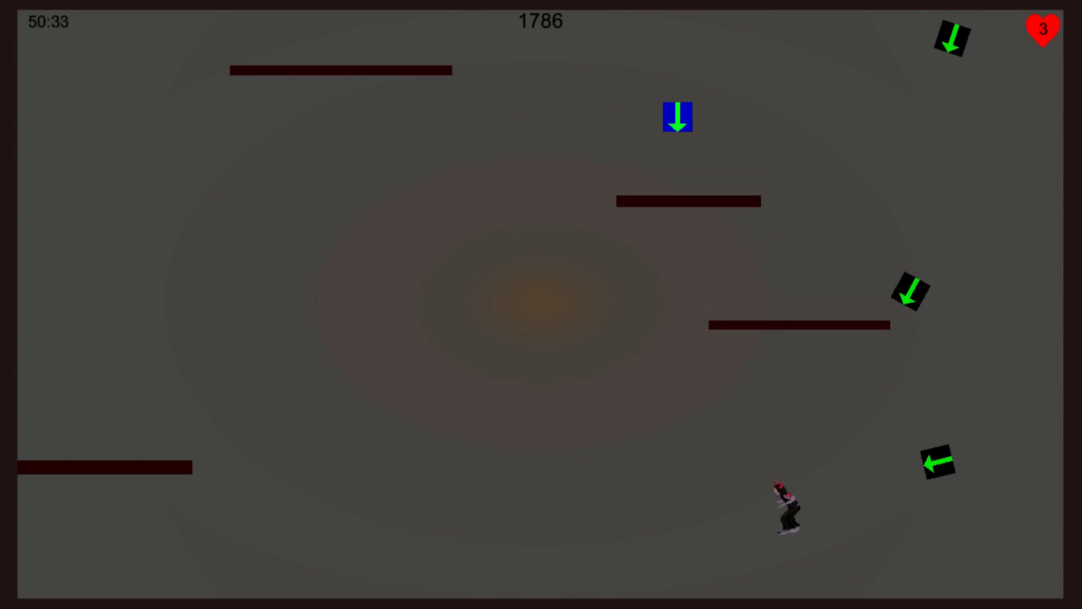
{"action": "key", "text": "escape"}
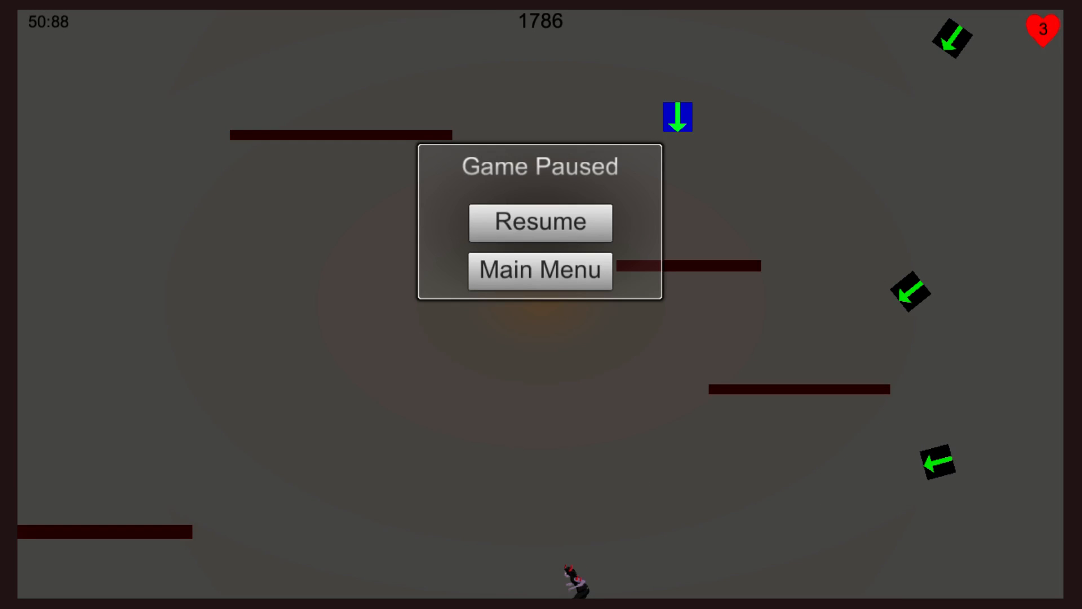